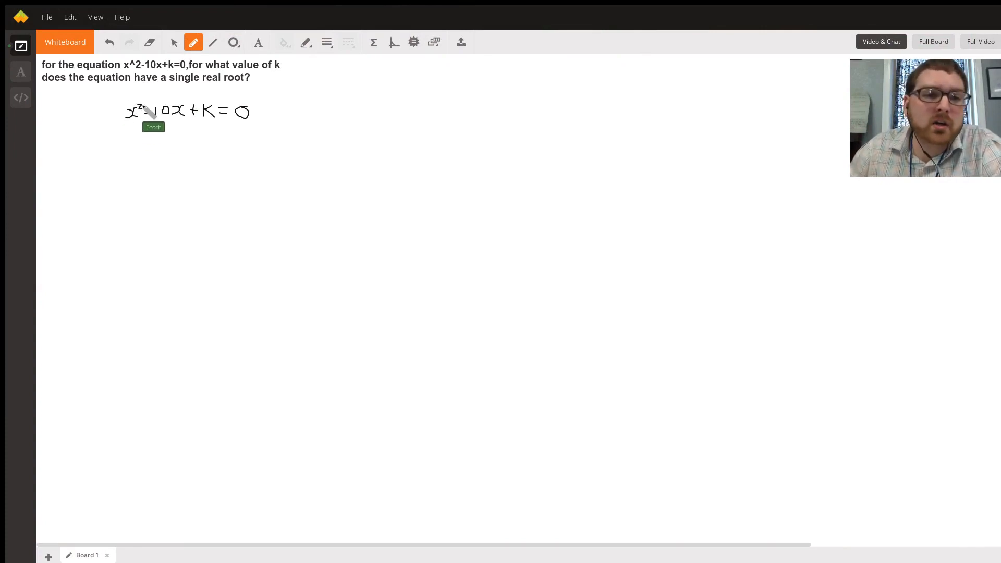
Step: Circle the x² term in the handwritten equation x² − 10x + k = 0
drag(144, 99, 131, 125)
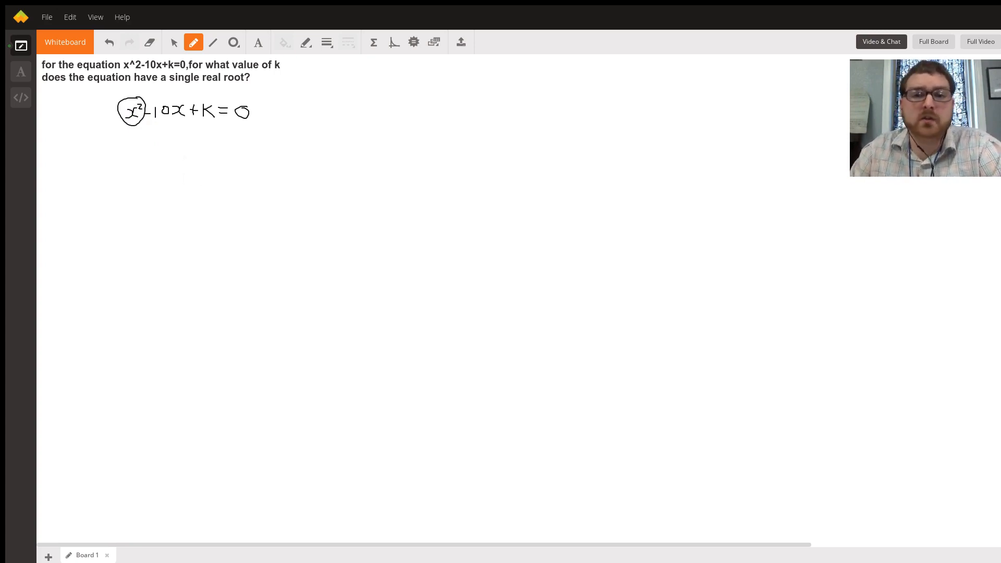
mouse_move(189, 162)
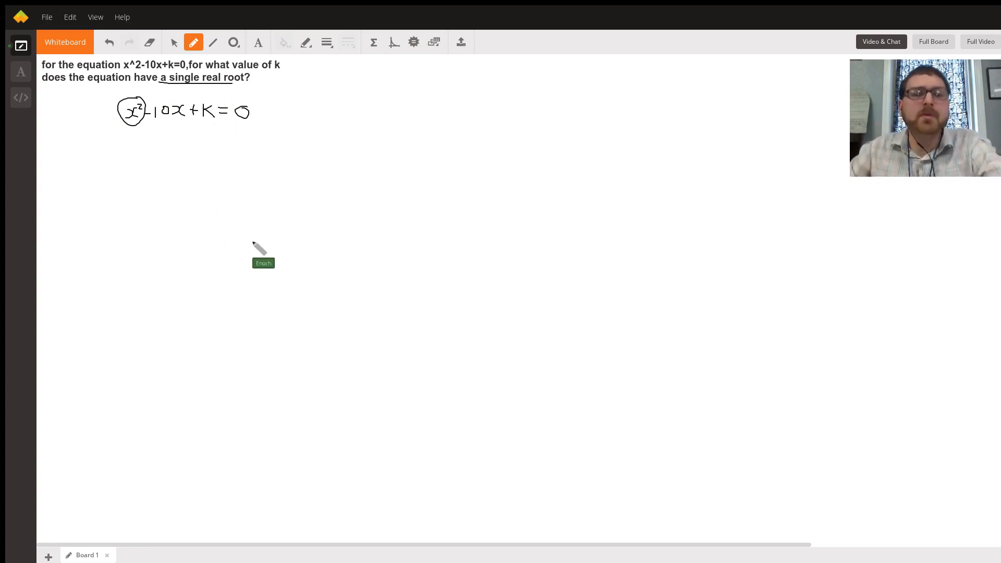
mouse_move(361, 108)
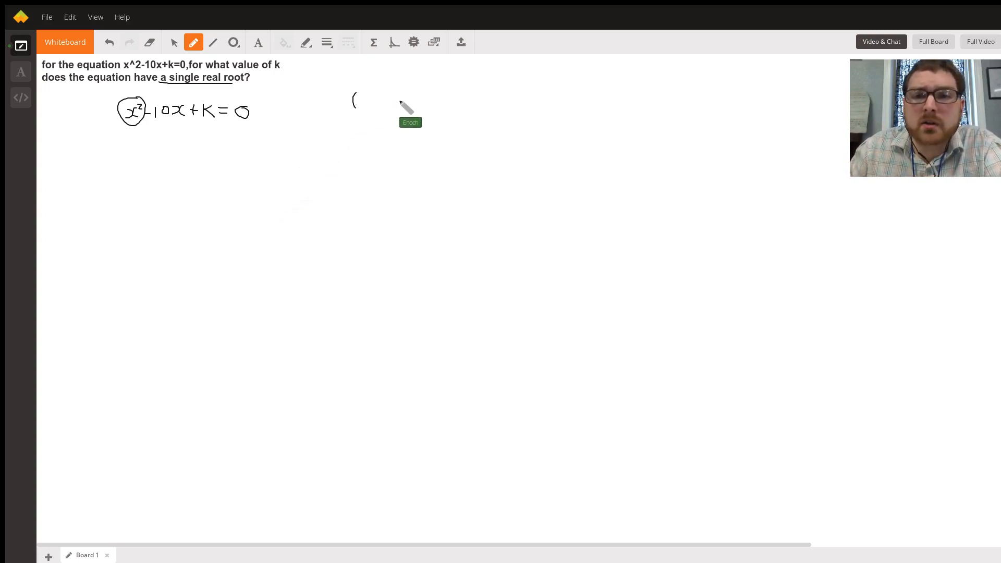
Step: Write the factored example (x−1)(x−1) = 0 to the right of the equation
drag(402, 93, 402, 111)
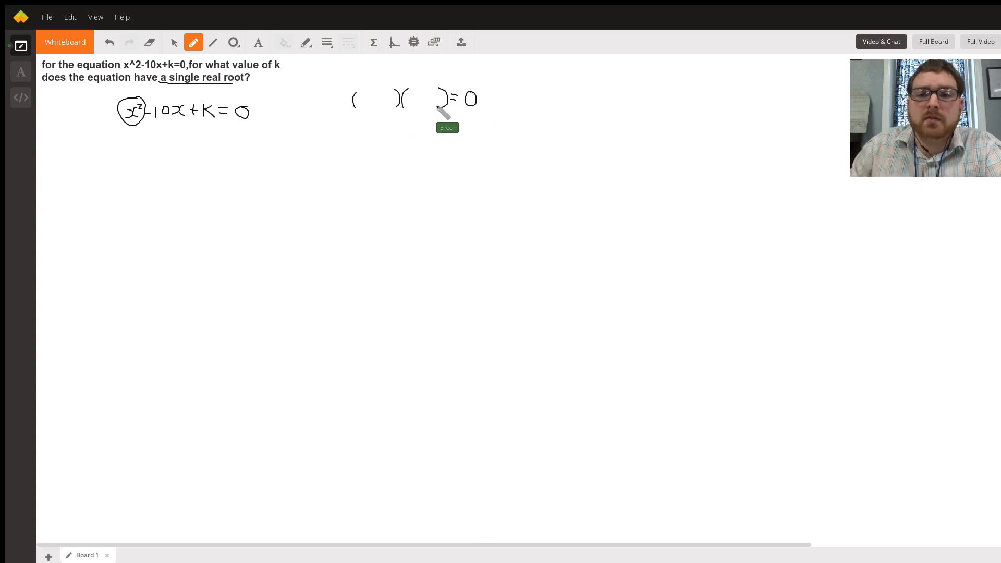
drag(413, 102, 421, 112)
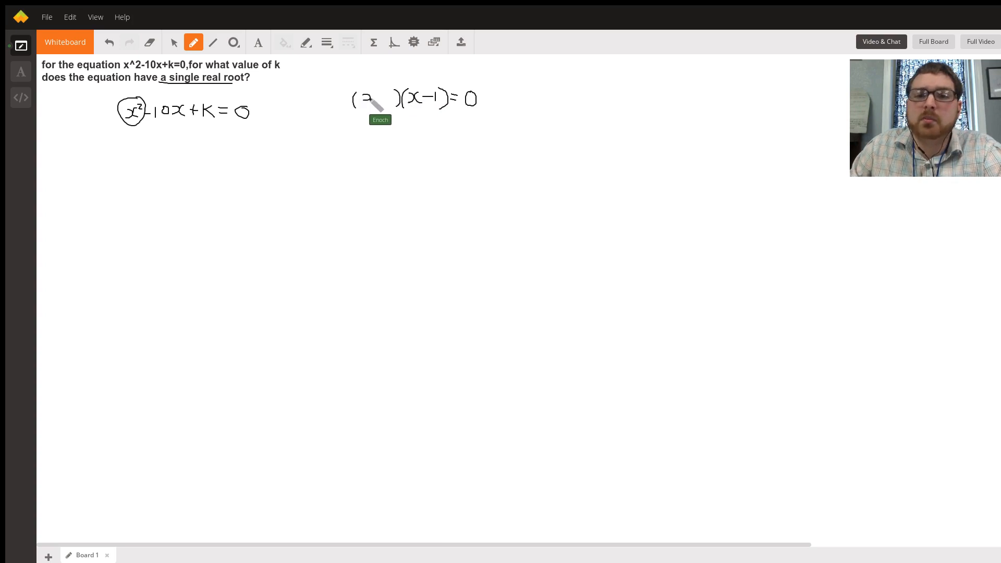
drag(367, 99, 393, 99)
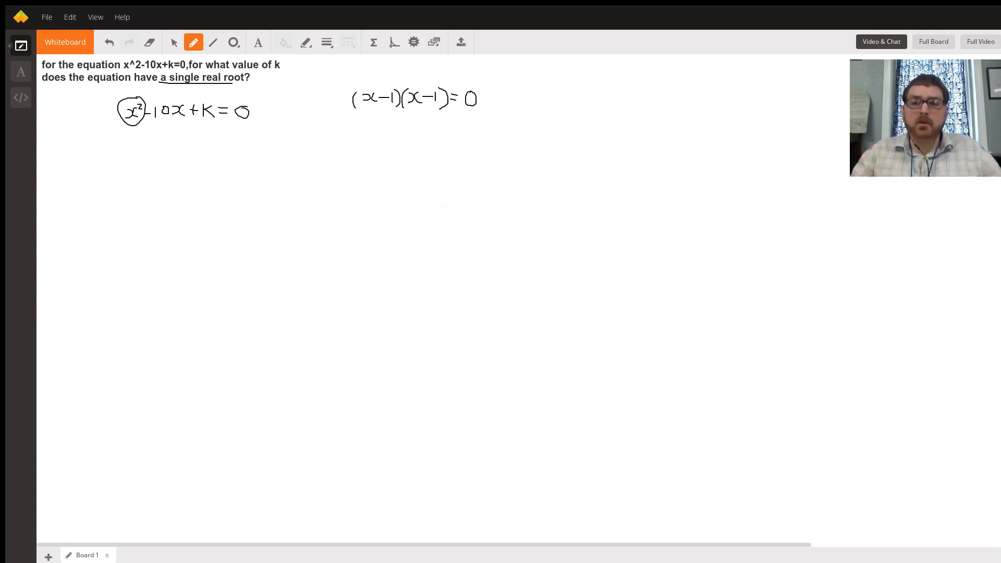
mouse_move(390, 134)
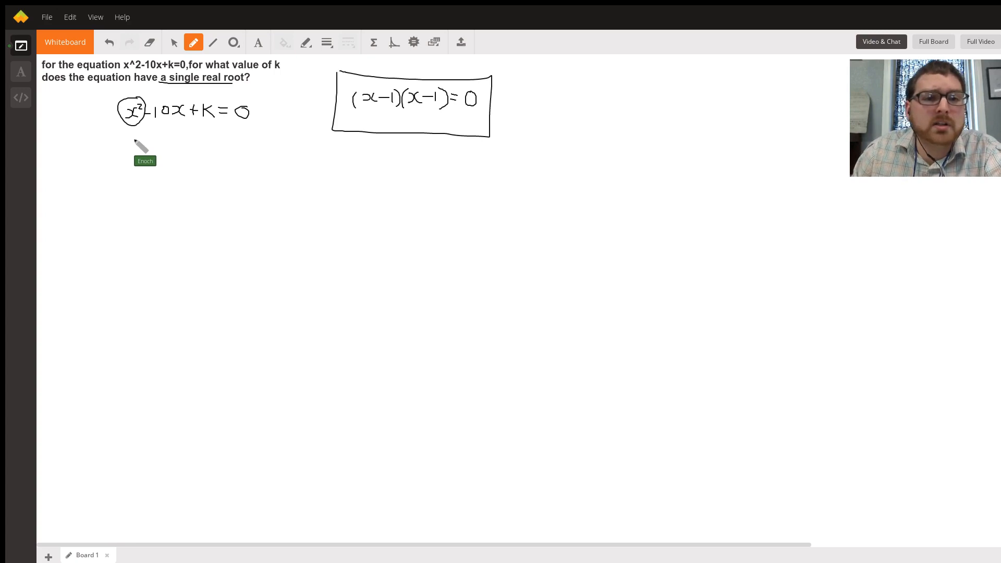
Step: Write the two-identical-factor form (x−c)(x−c) = 0 beneath the equation
drag(131, 138, 179, 157)
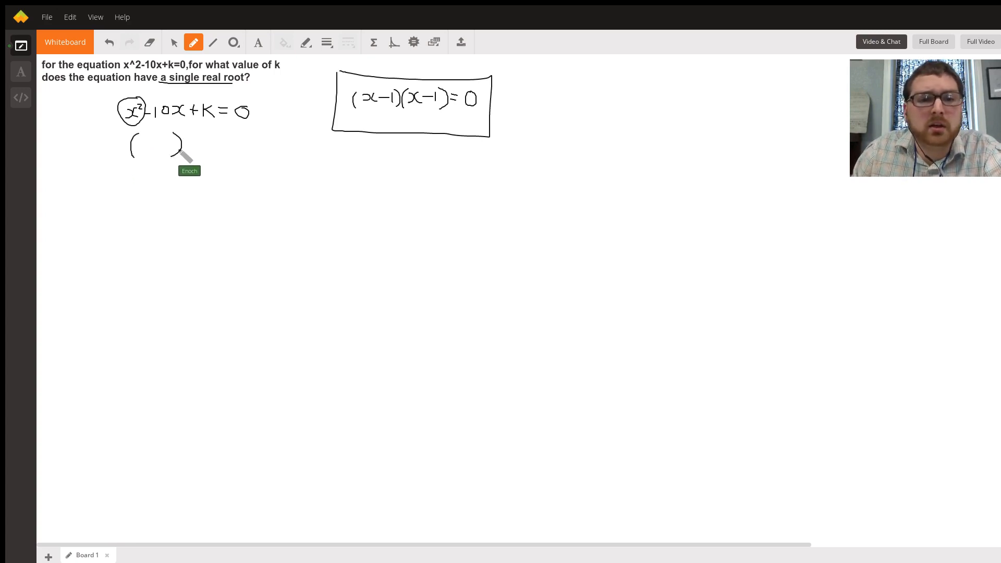
drag(172, 134, 185, 157)
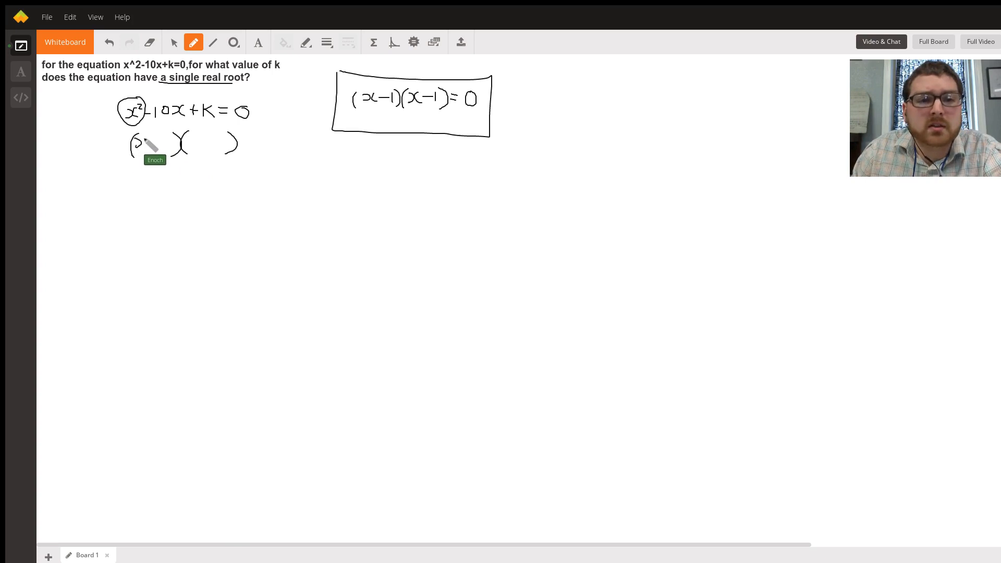
drag(143, 144, 182, 144)
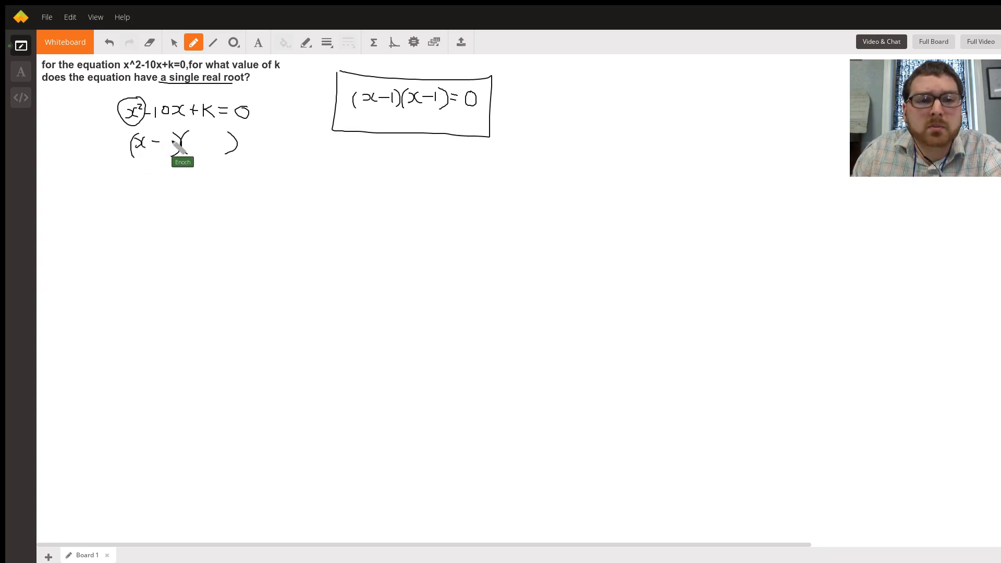
drag(169, 144, 205, 144)
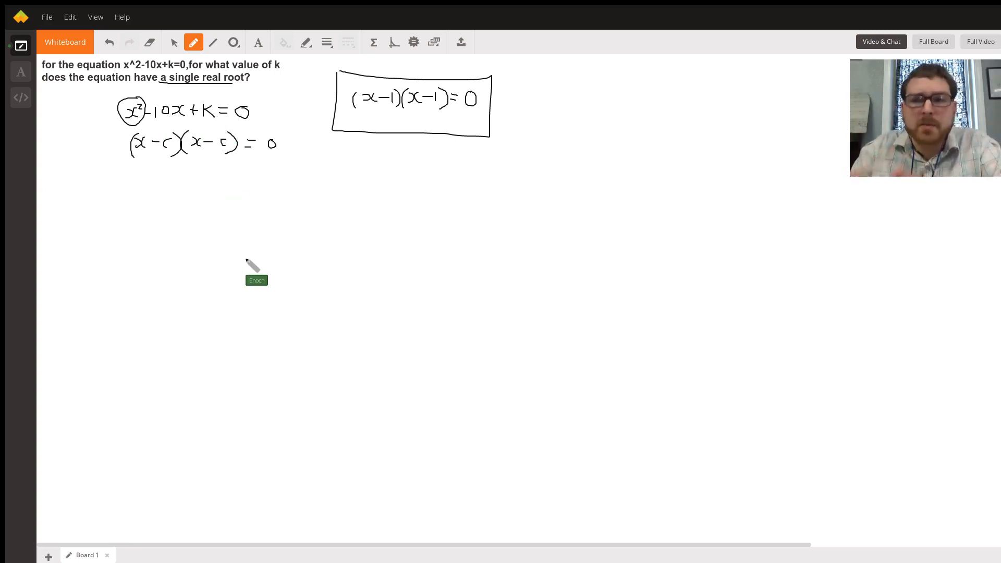
mouse_move(185, 230)
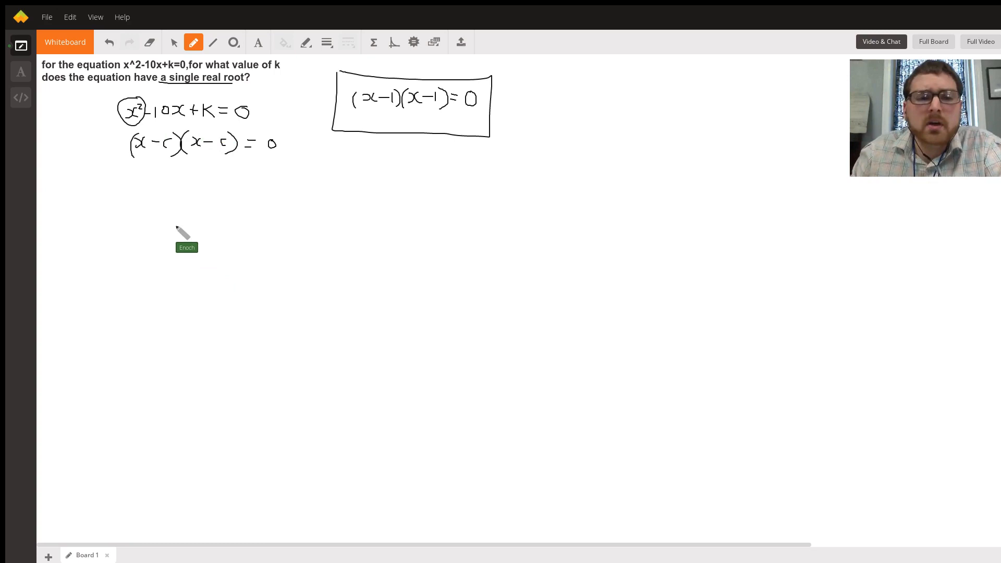
mouse_move(166, 176)
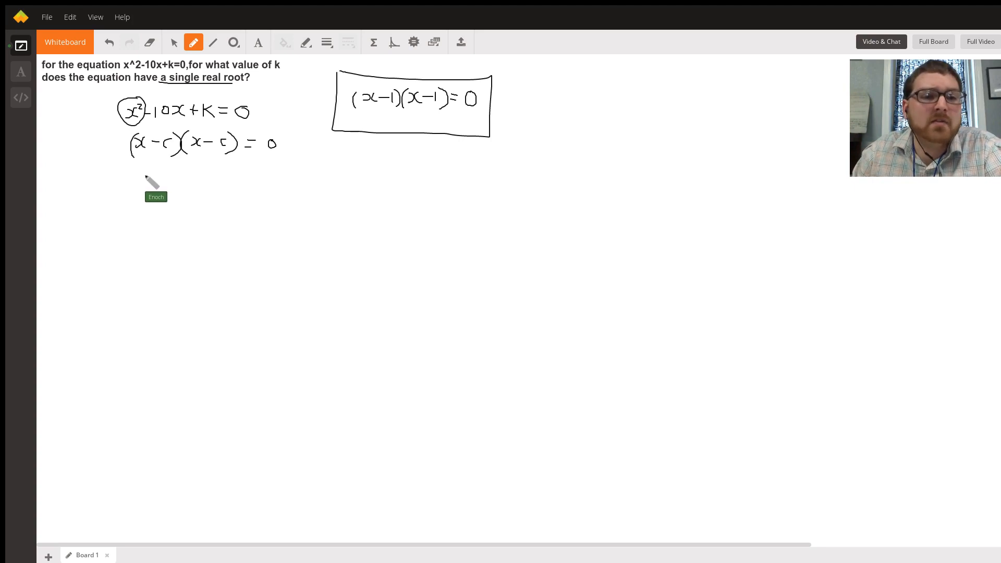
Step: Write (x−5)(x−5) = 0 on a new line below the general factored form
drag(139, 185, 159, 195)
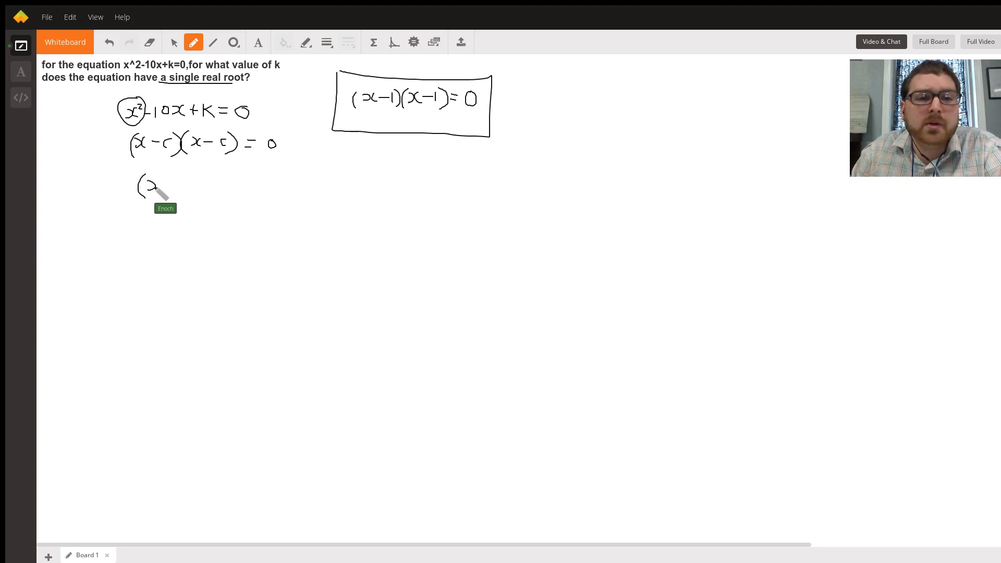
drag(153, 185, 185, 185)
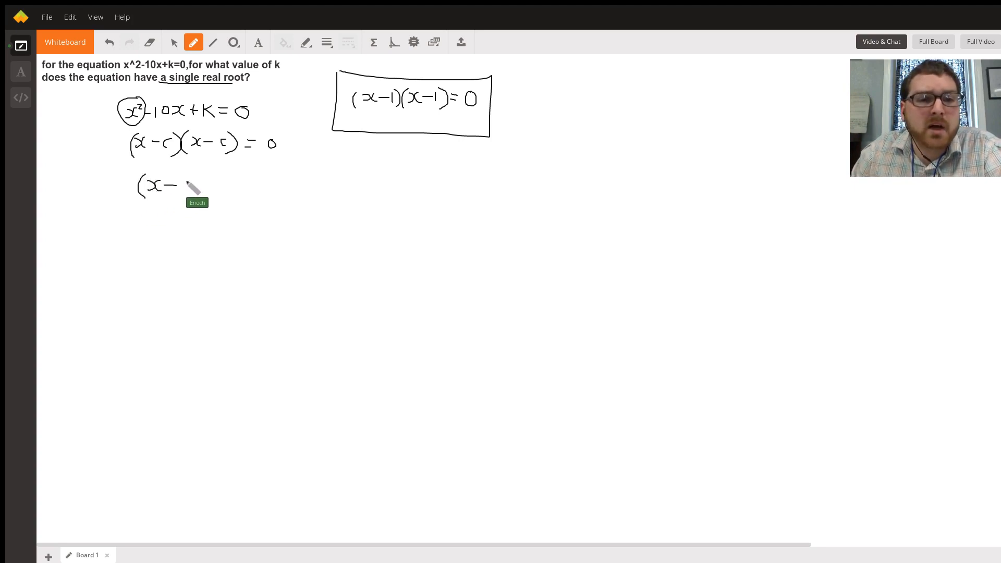
drag(185, 185, 189, 189)
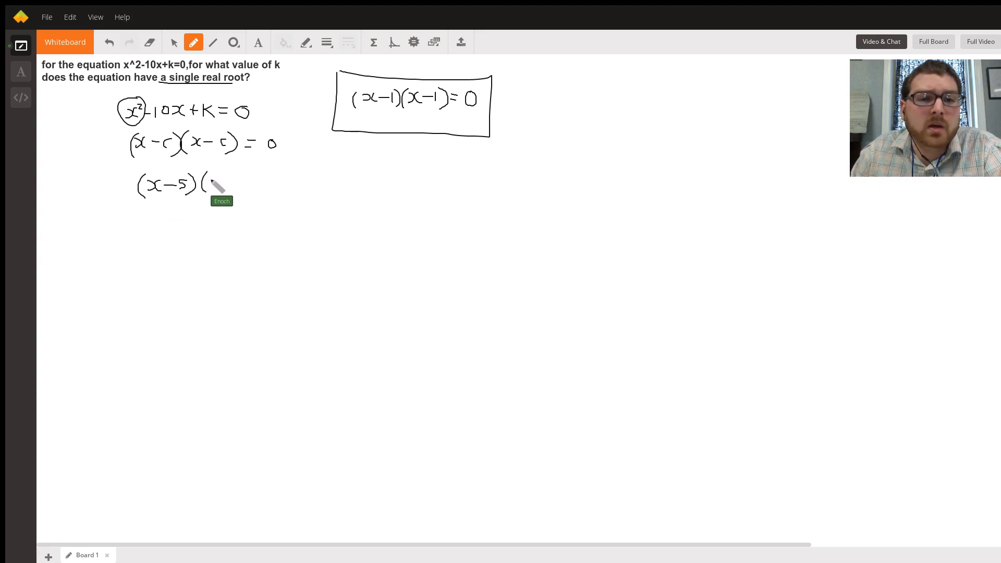
drag(210, 182, 230, 186)
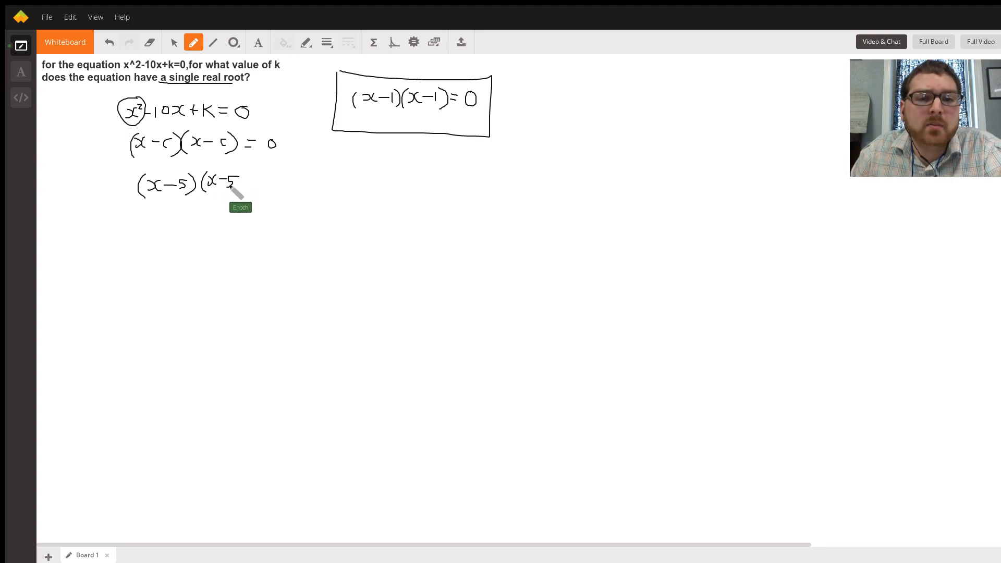
drag(233, 185, 256, 191)
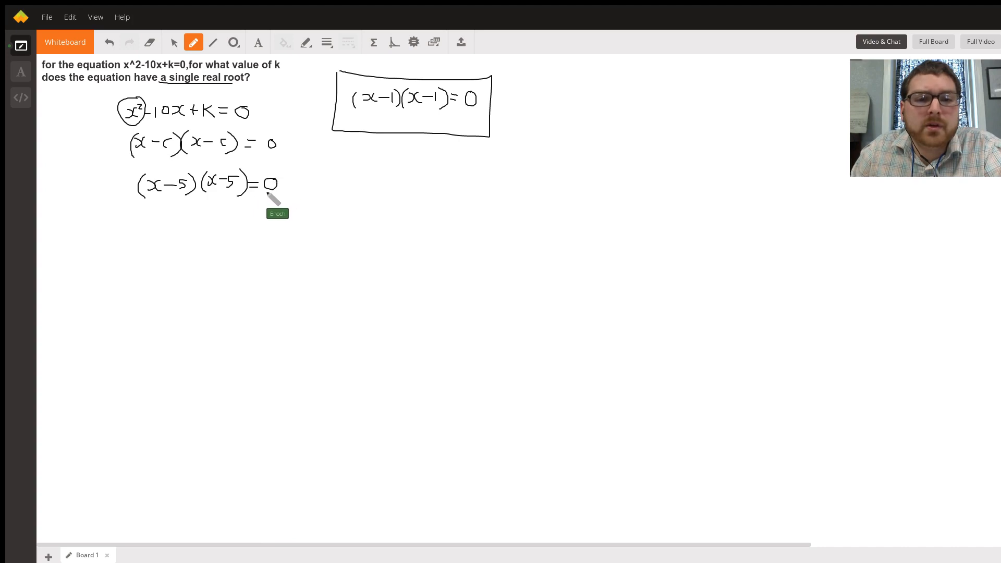
mouse_move(169, 205)
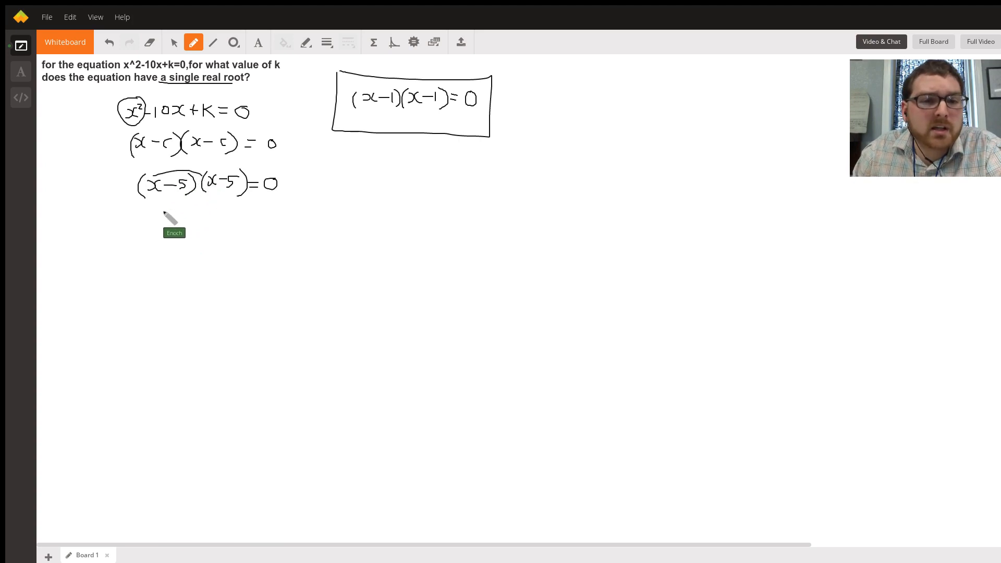
Step: Expand it underneath as x² − 5x − 5x + 25 = 0 with a FOIL arc linking multiplied terms
drag(159, 214, 173, 217)
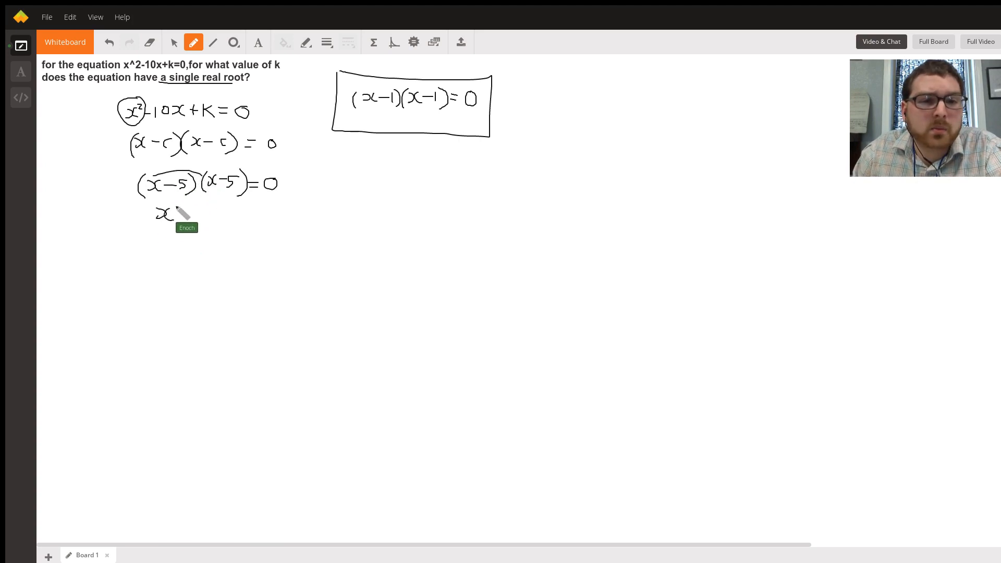
drag(173, 211, 179, 204)
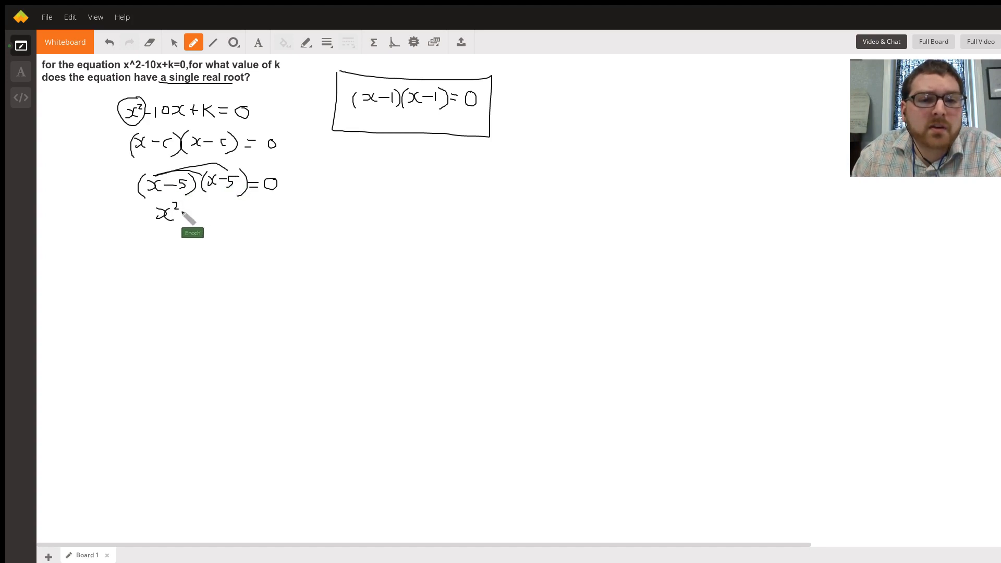
drag(191, 214, 202, 214)
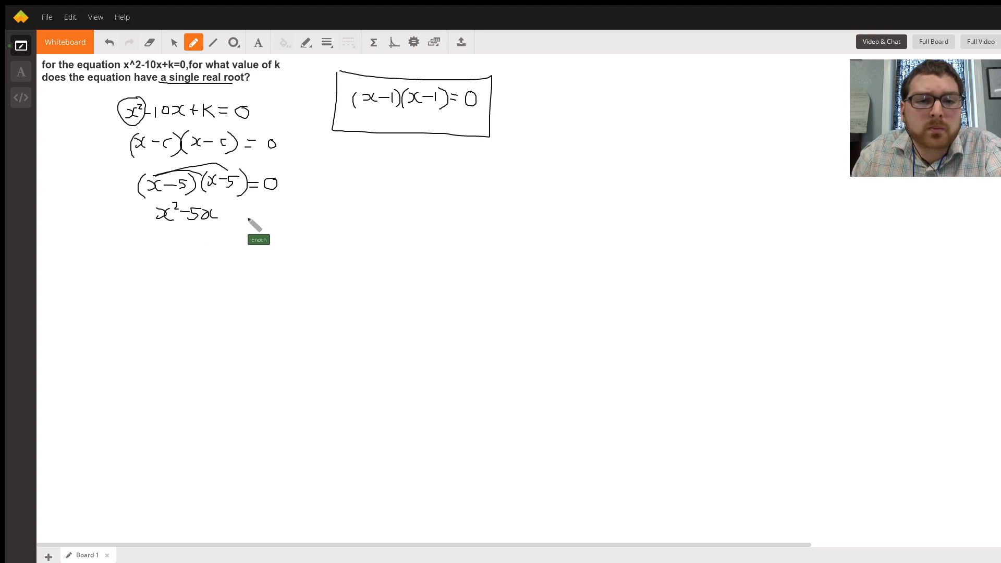
mouse_move(217, 197)
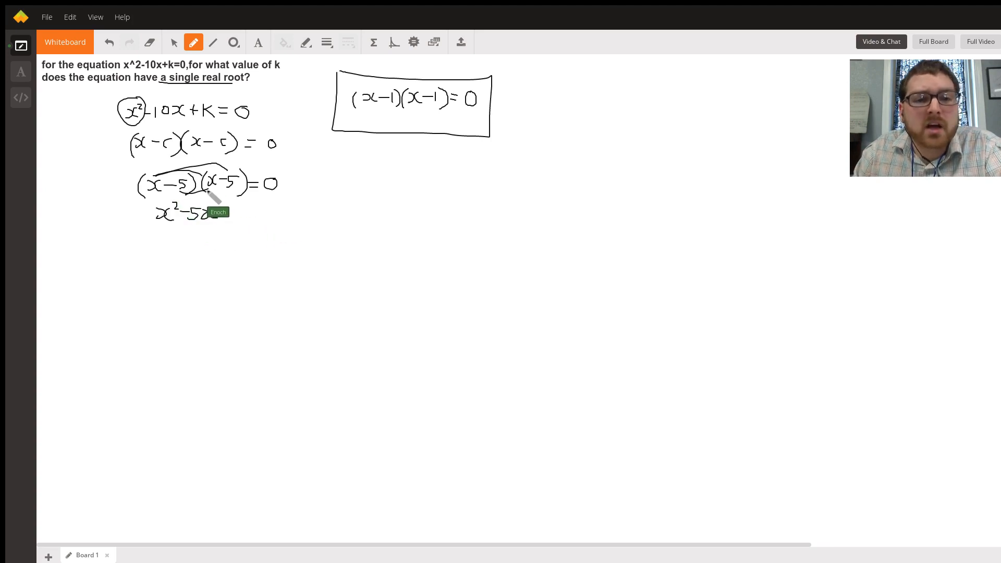
drag(208, 191, 239, 217)
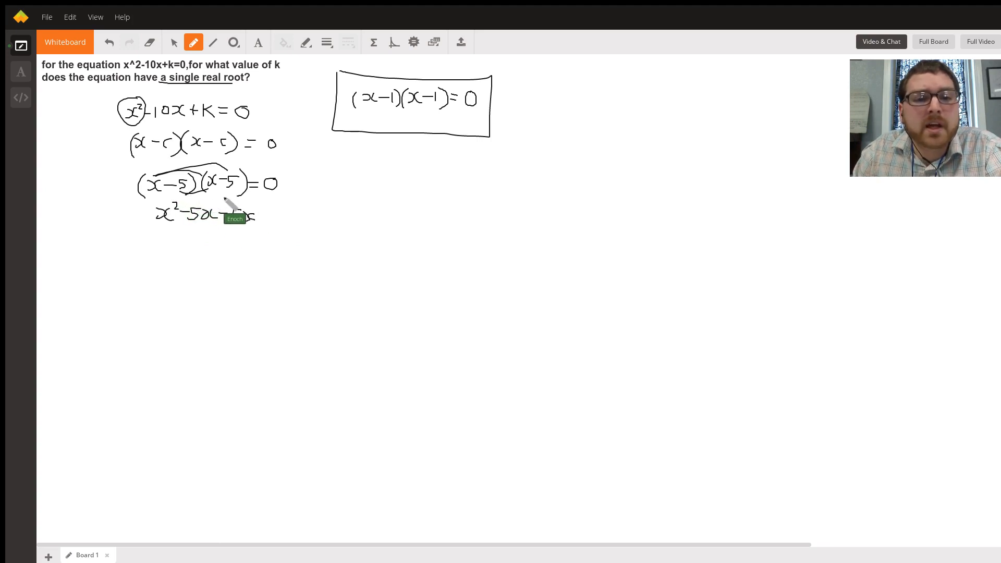
drag(226, 214, 268, 220)
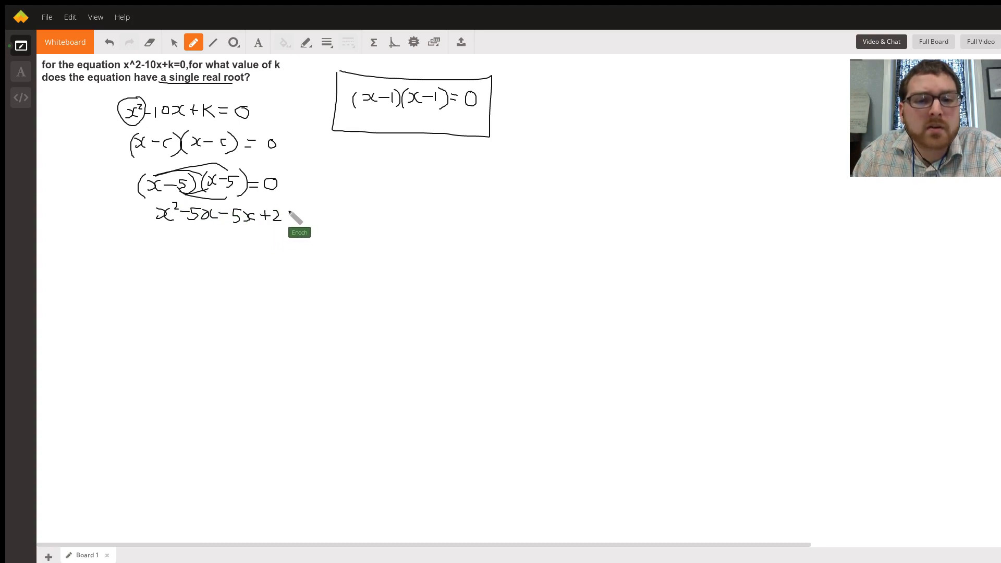
drag(290, 217, 312, 215)
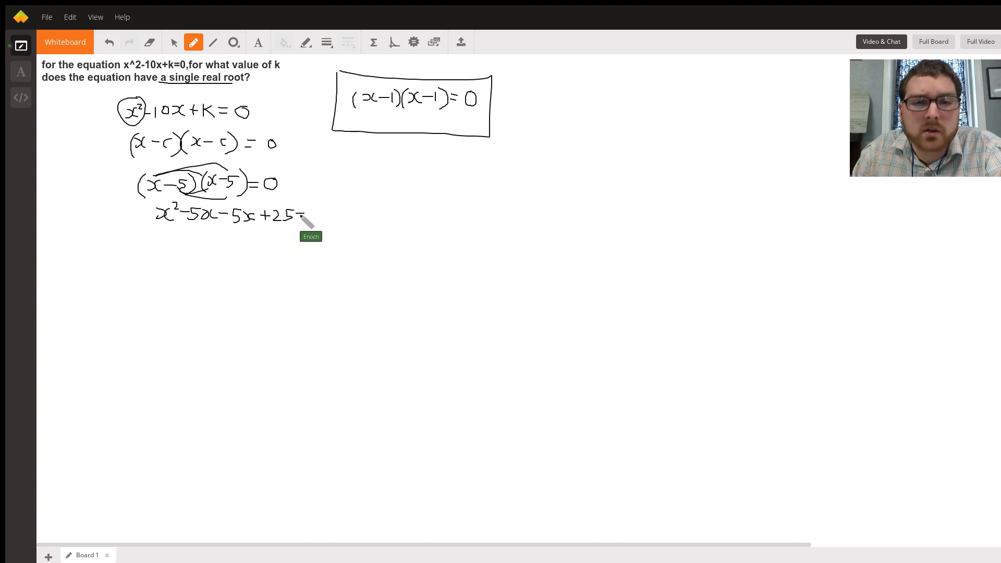
drag(307, 217, 319, 217)
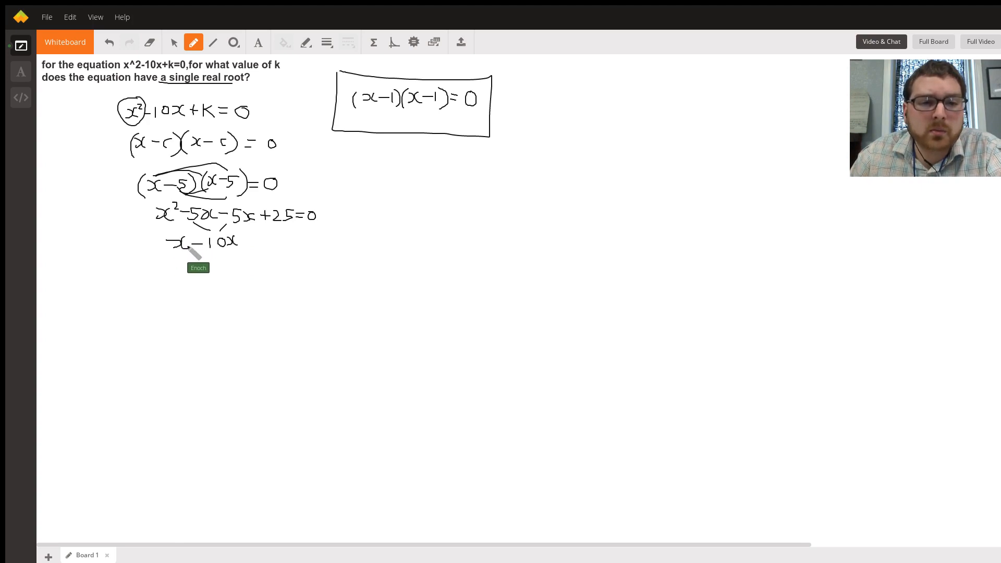
Step: Write the simplified equation x² − 10x + 25 = 0, then K = 25 beneath it
click(191, 238)
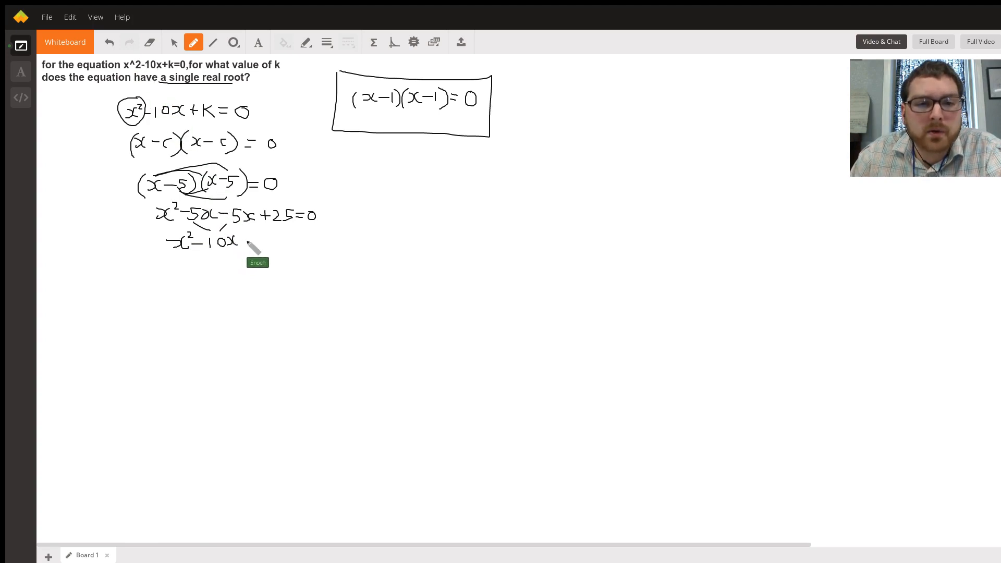
drag(243, 246, 264, 246)
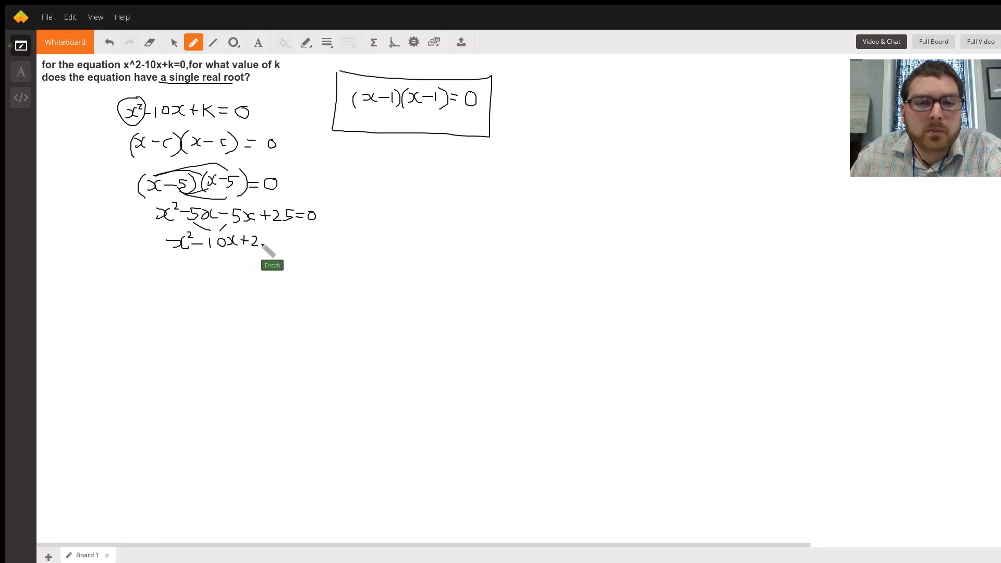
drag(261, 241, 275, 252)
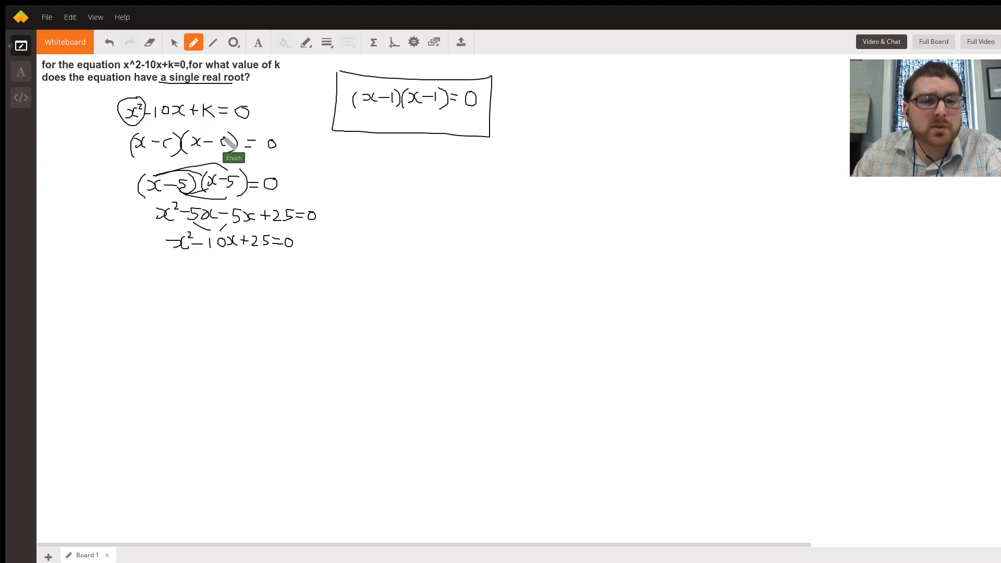
mouse_move(261, 255)
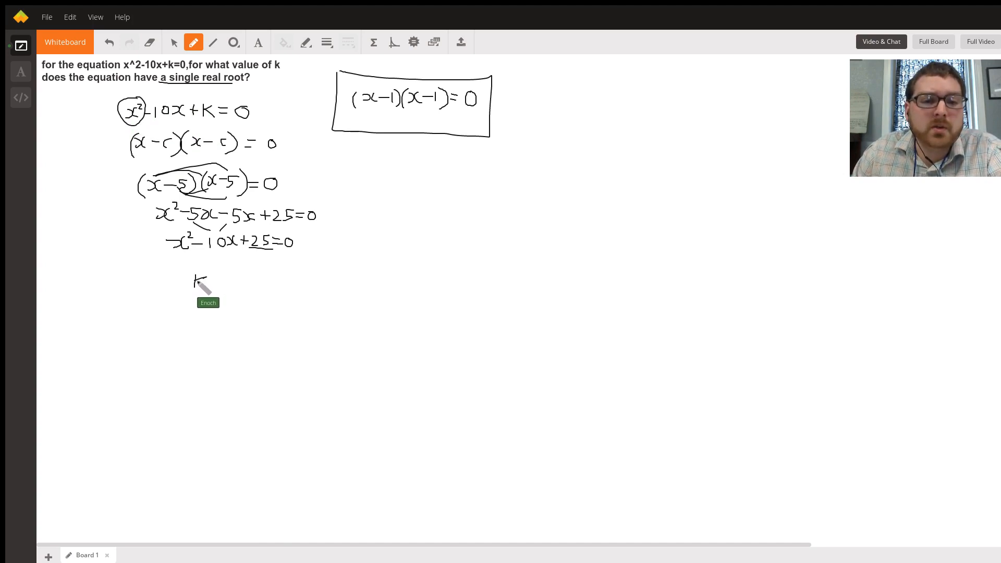
drag(206, 283, 217, 283)
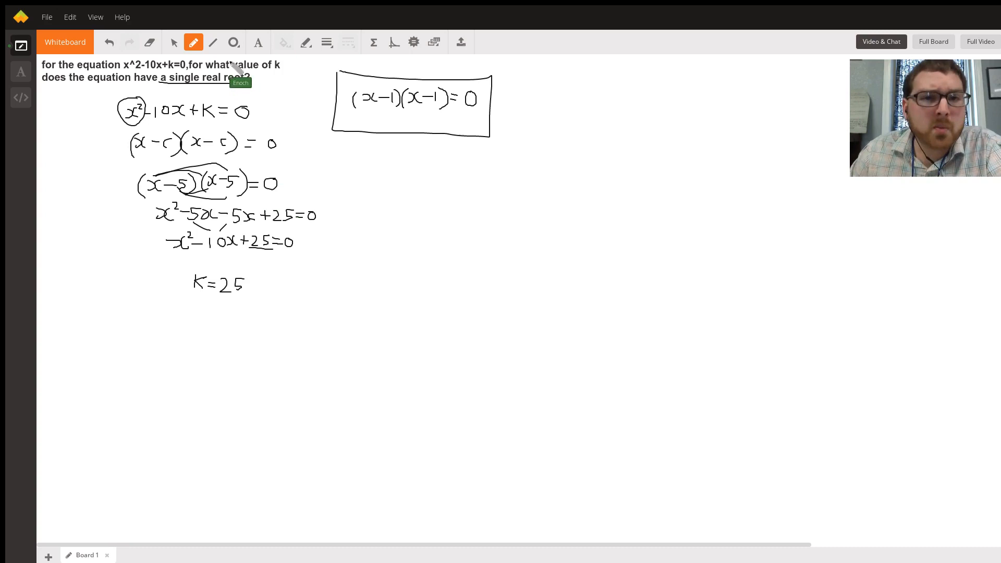
mouse_move(137, 105)
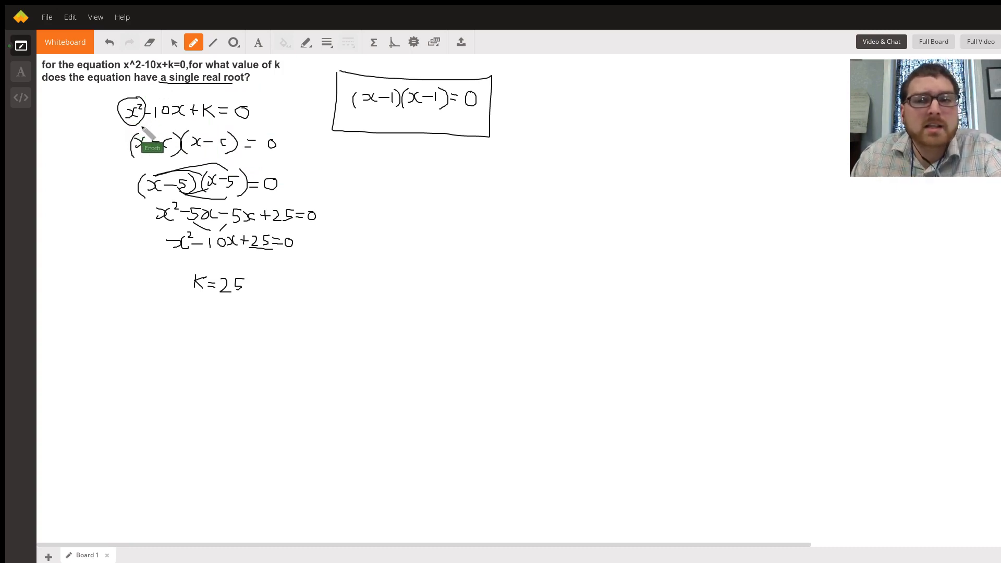
mouse_move(255, 86)
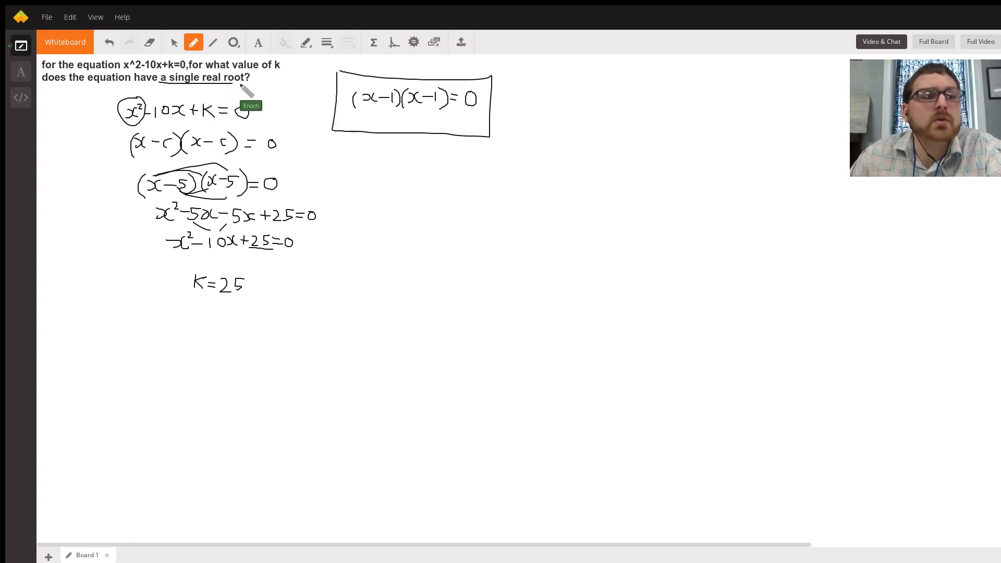
mouse_move(447, 118)
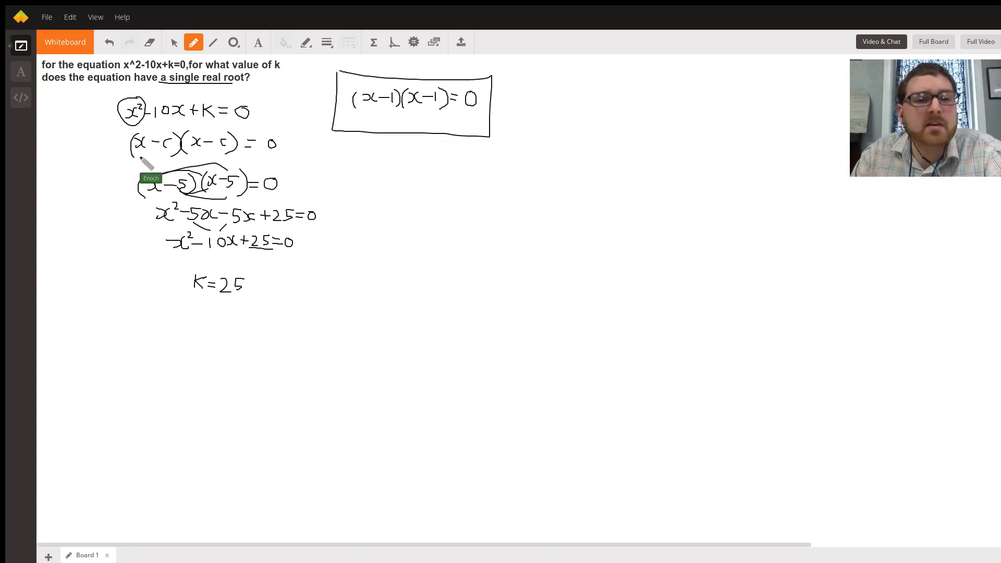
Step: Draw a horizontal dividing line under the general form (x−c)(x−c) = 0
drag(122, 159, 270, 165)
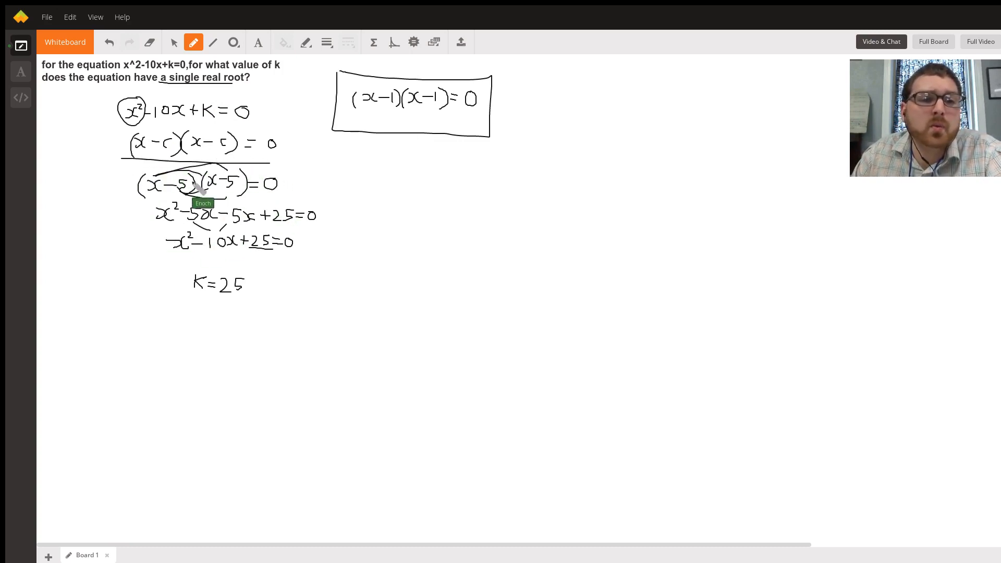
mouse_move(165, 121)
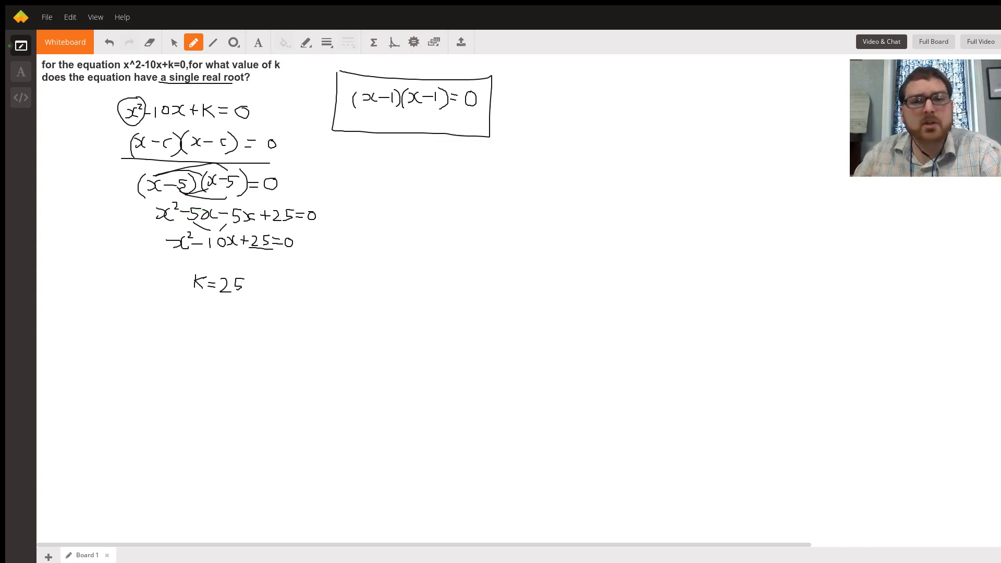
mouse_move(195, 256)
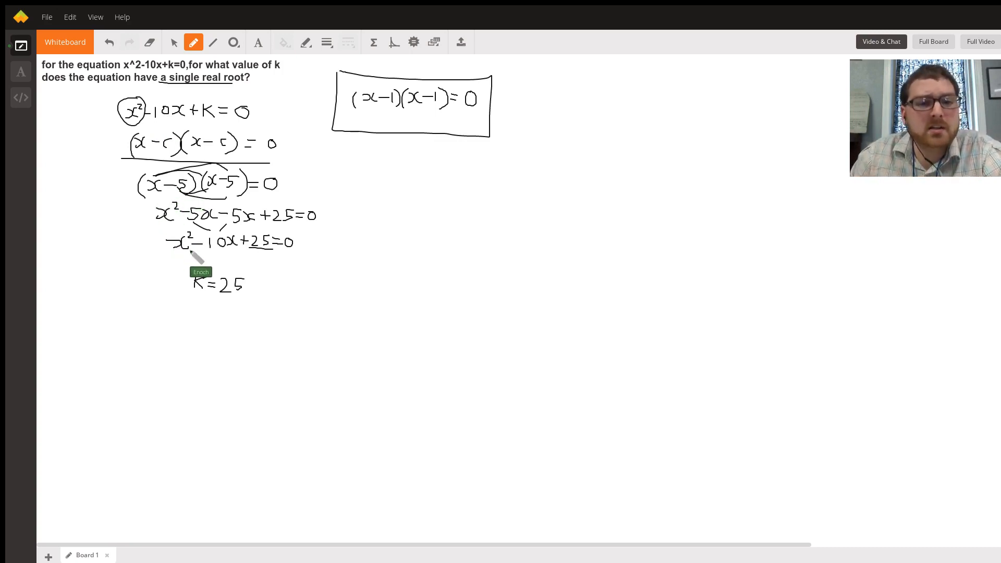
mouse_move(252, 313)
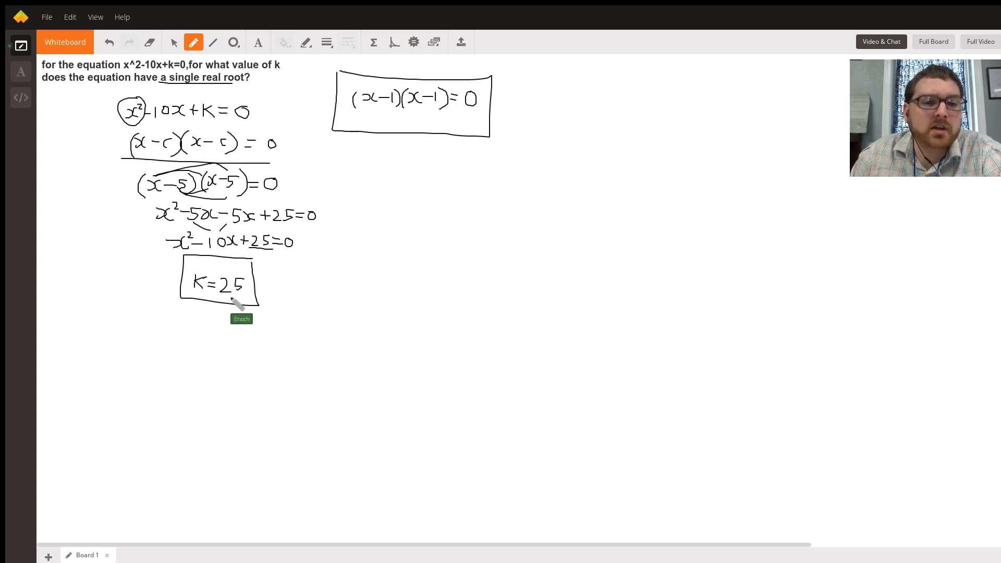
mouse_move(288, 288)
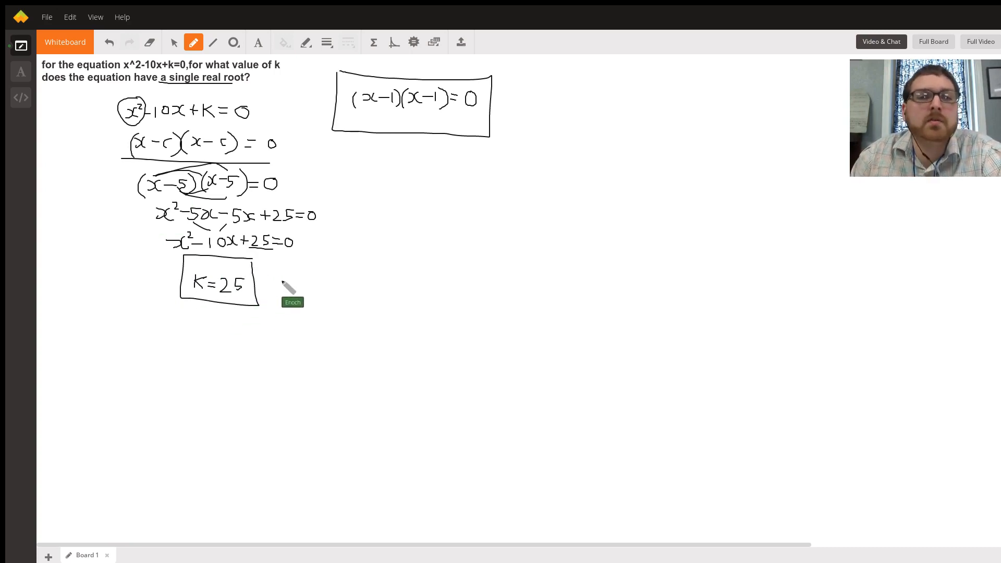